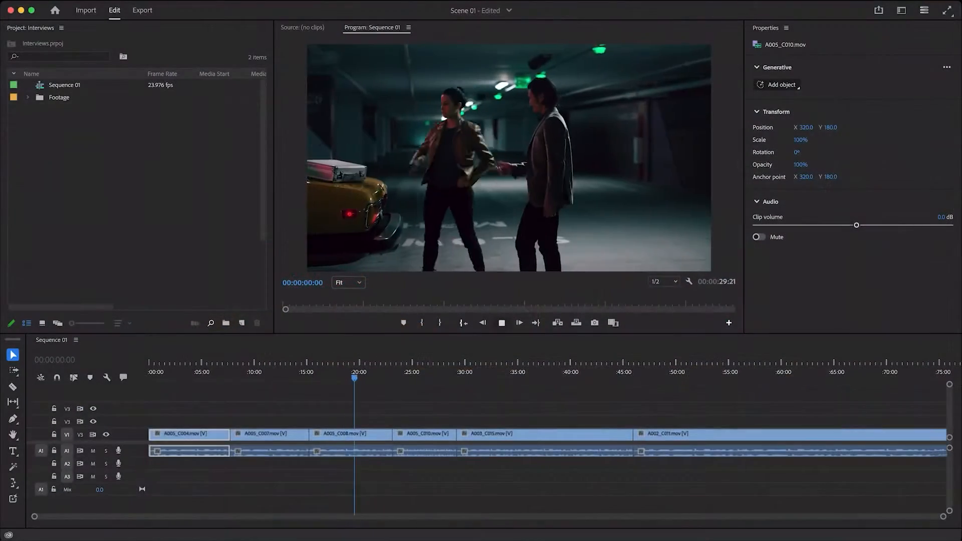
Cut the ad clip at each scene change using Scene Edit Detection.
left_click(389, 379)
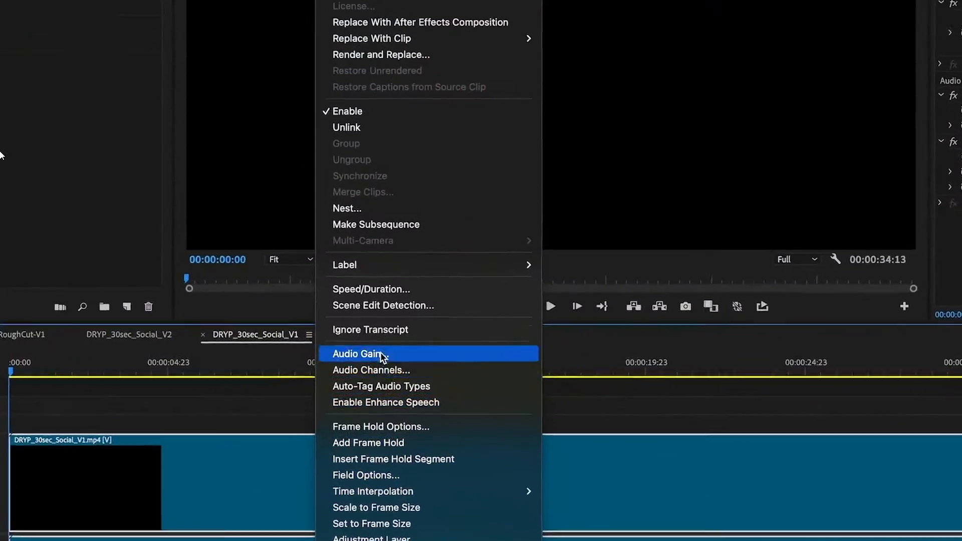
left_click(382, 305)
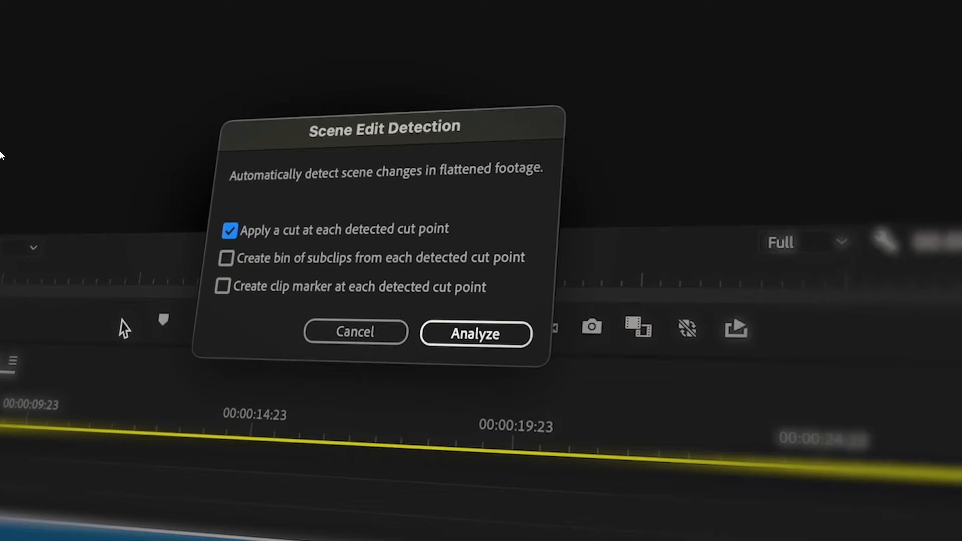
left_click(475, 334)
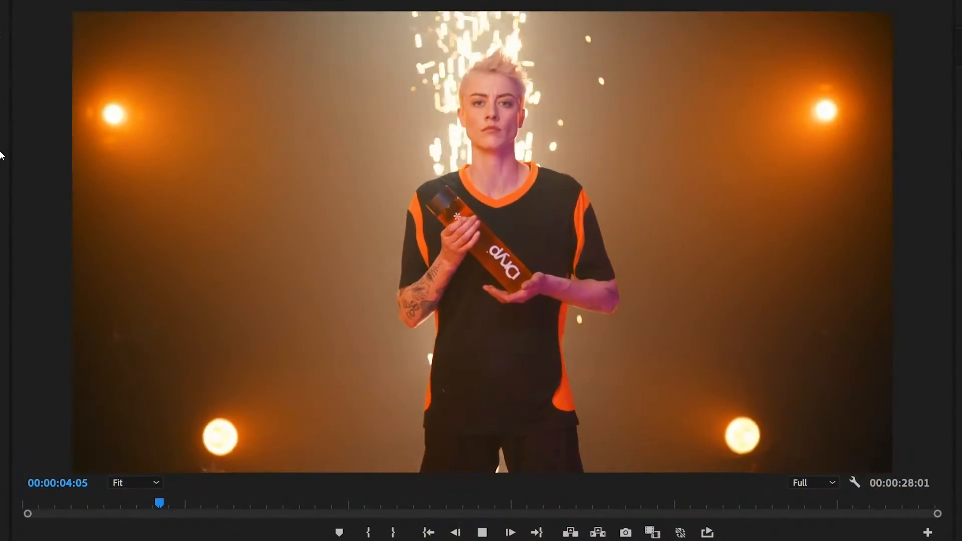
Auto Reframe the final ad sequence to a vertical 9:16 aspect ratio.
right_click(196, 73)
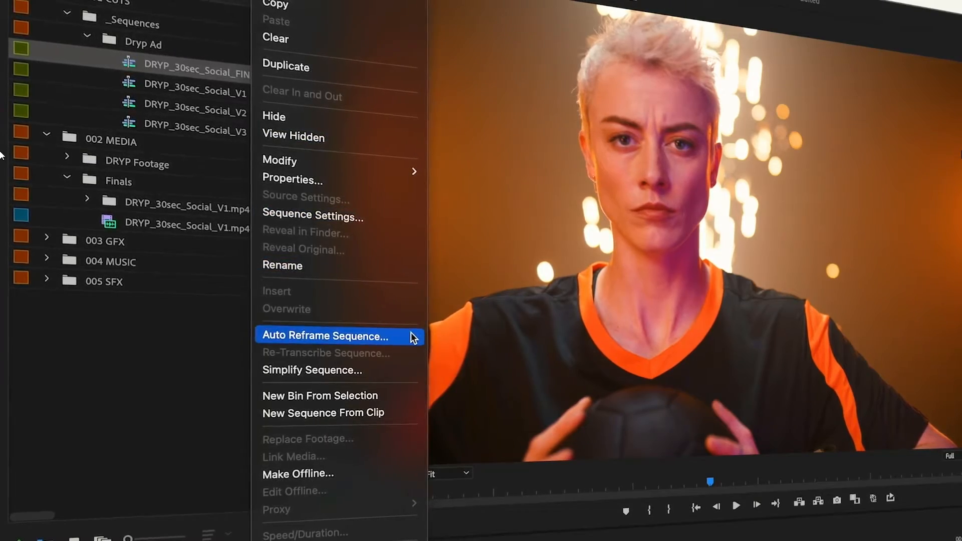
left_click(324, 336)
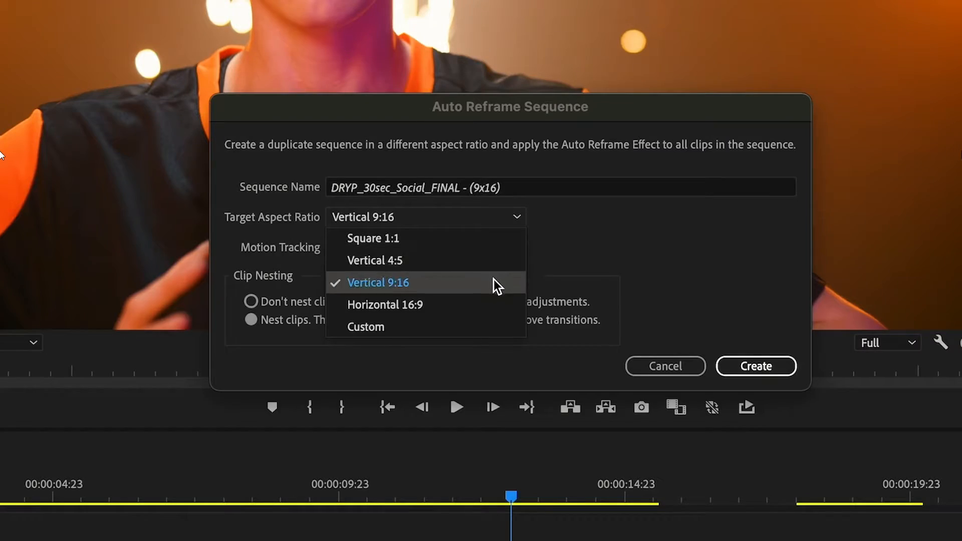
left_click(755, 365)
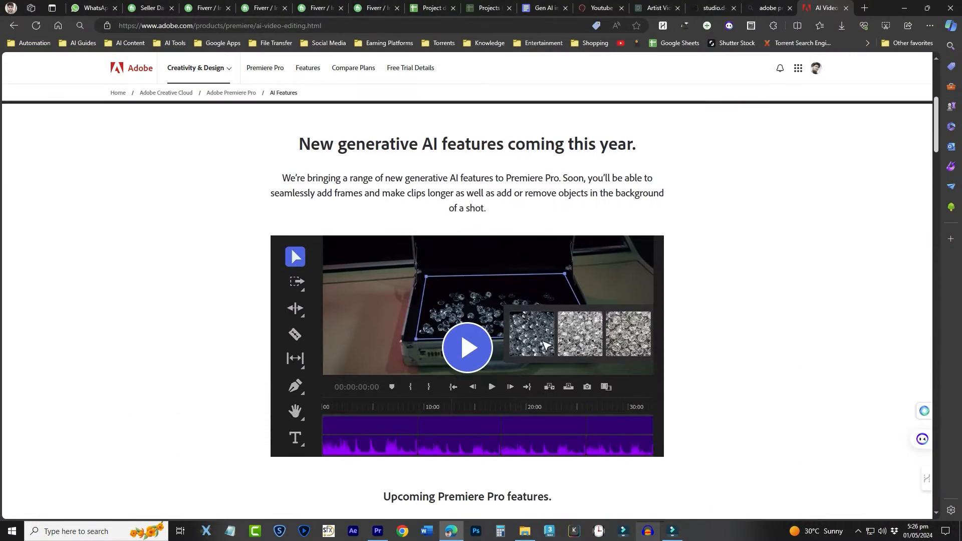
scroll("down", 3)
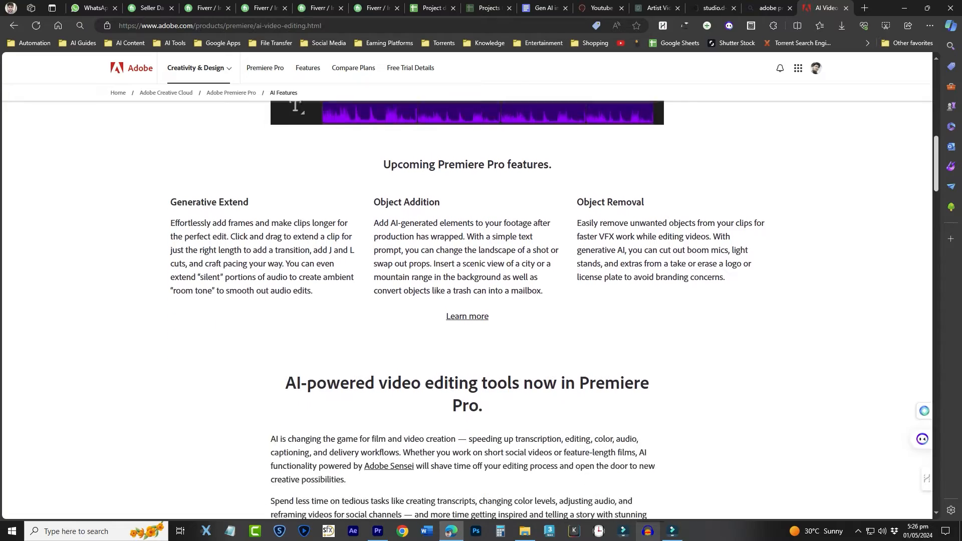
scroll("down", 3)
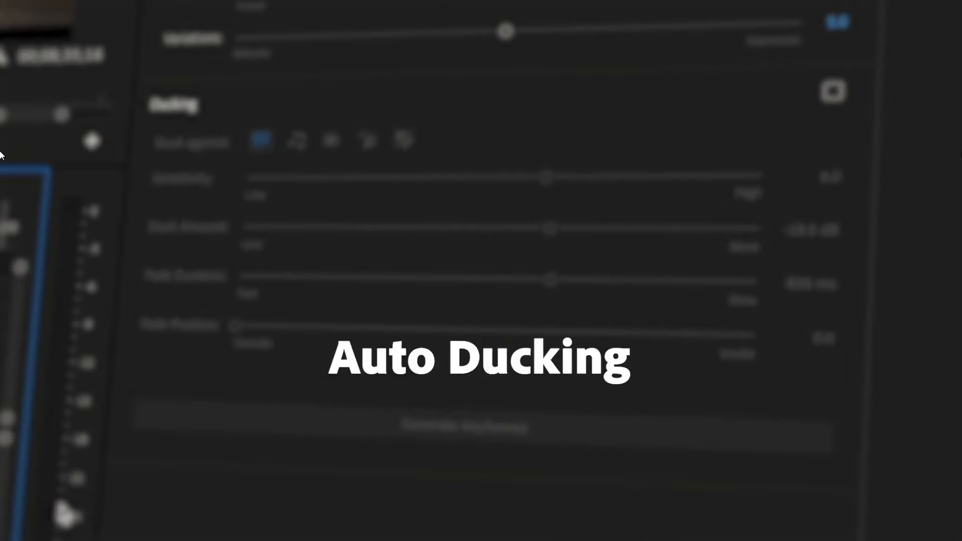
Enable music ducking against dialogue in Essential Sound and generate the volume keyframes.
left_click(833, 93)
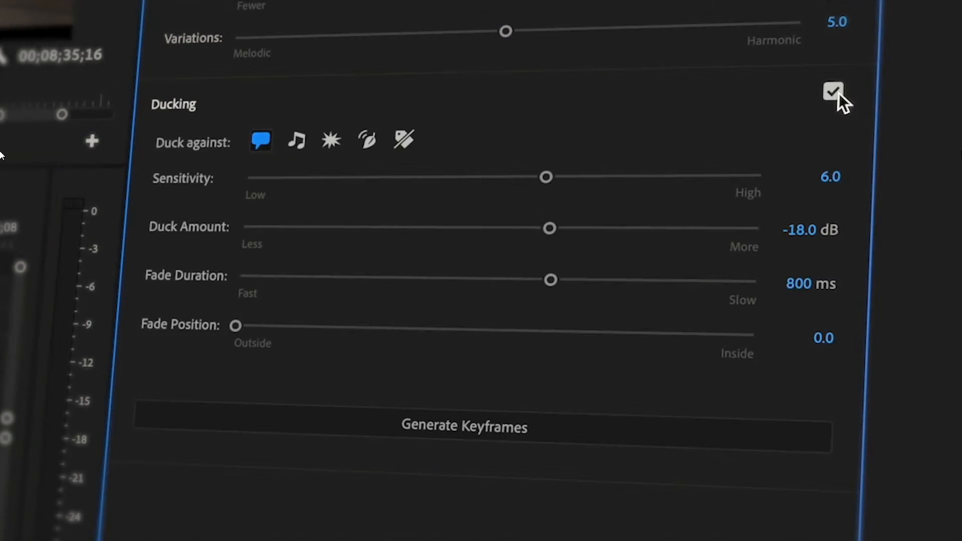
left_click(465, 426)
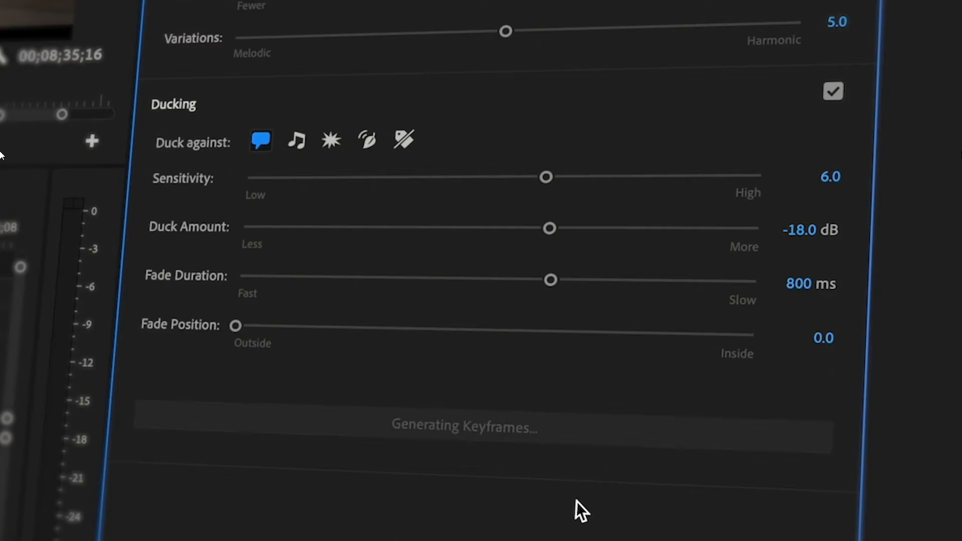